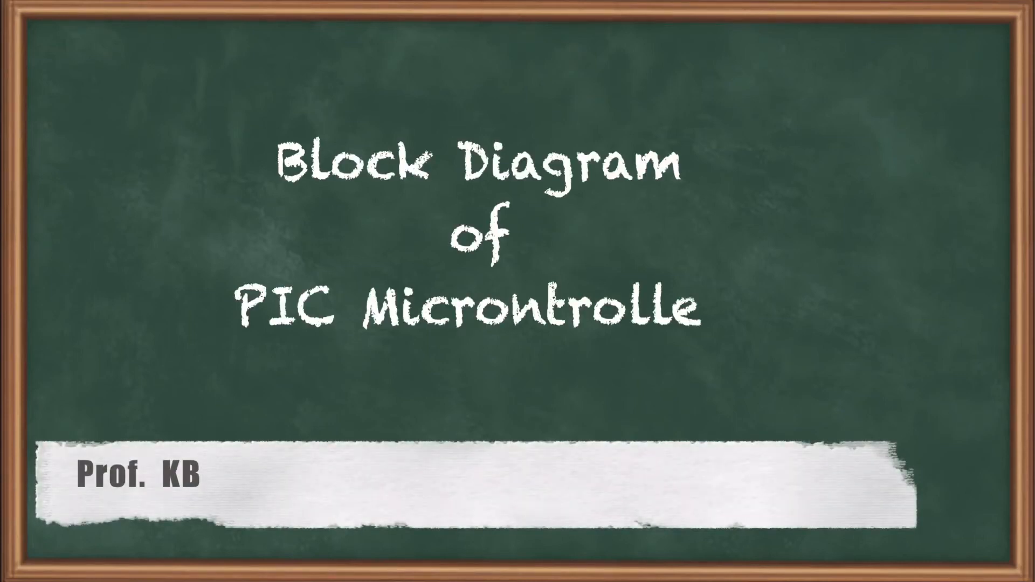
{"action": "type", "text": "r"}
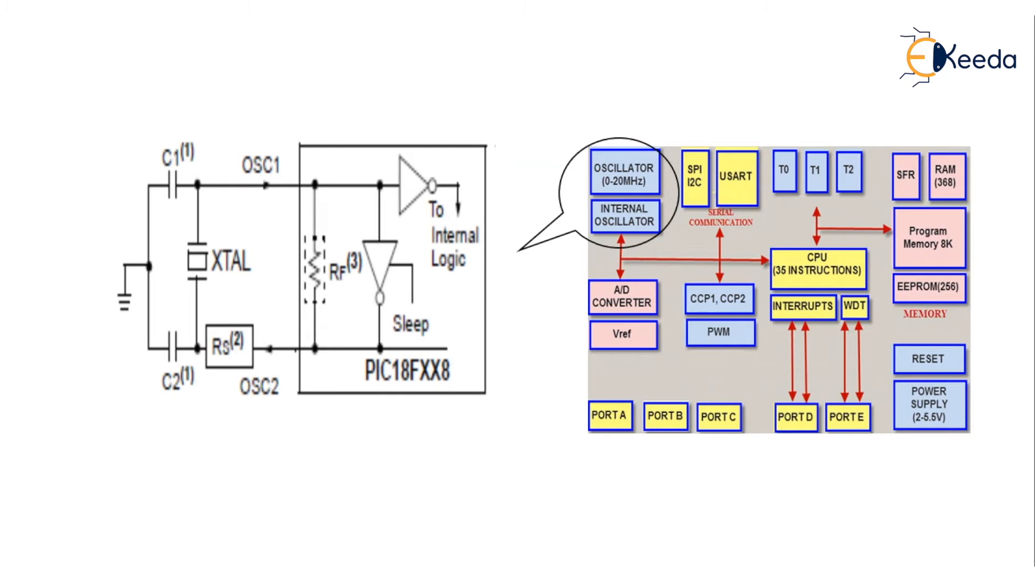
{"action": "mouse_move", "coordinate": [128, 231]}
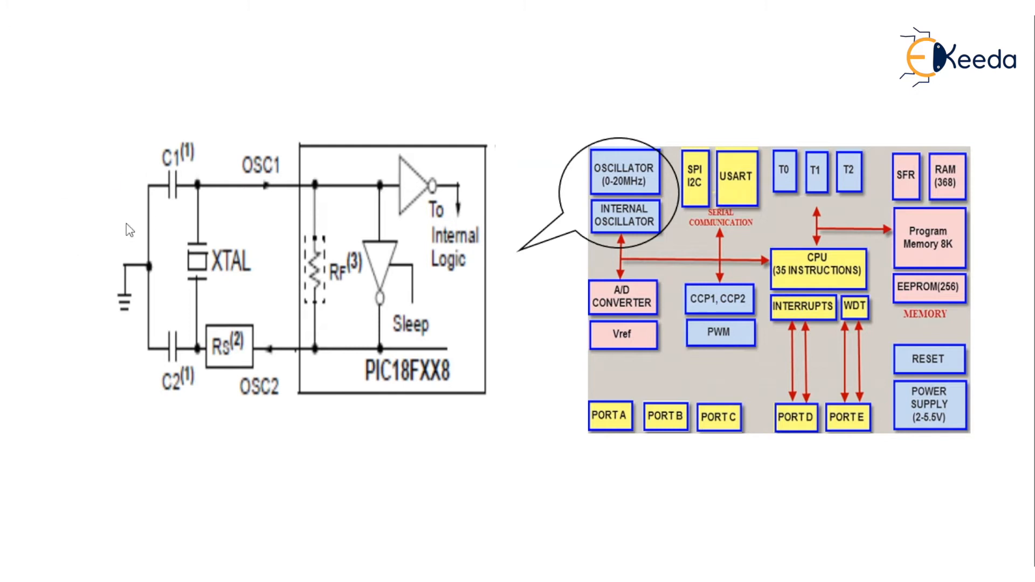
{"action": "mouse_move", "coordinate": [184, 281]}
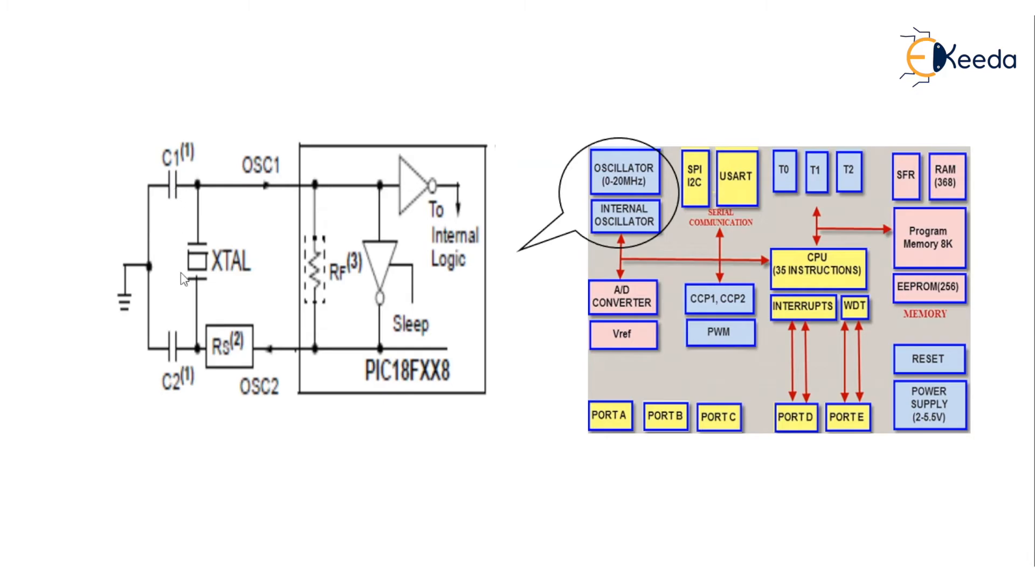
{"action": "mouse_move", "coordinate": [157, 179]}
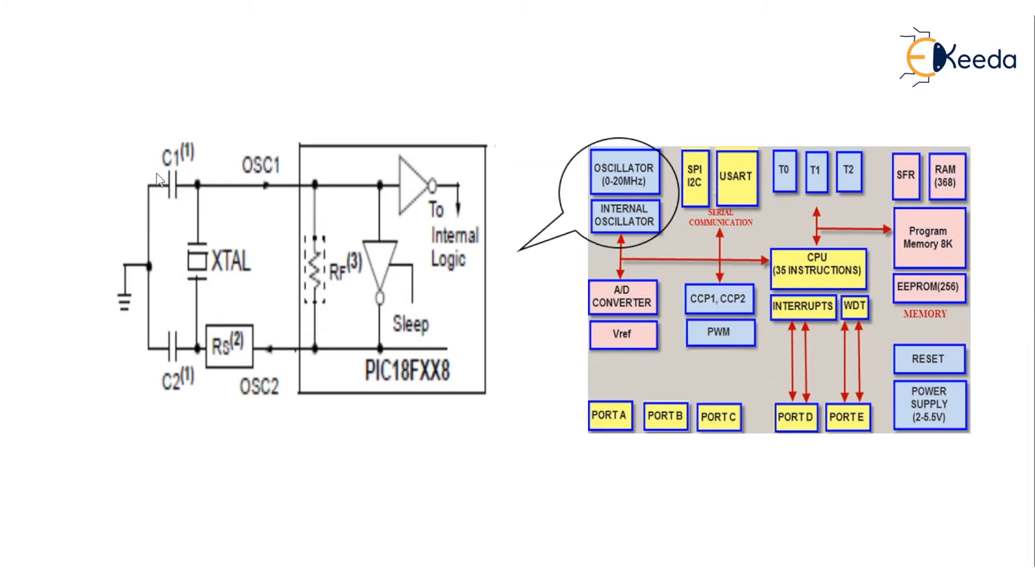
{"action": "mouse_move", "coordinate": [132, 325]}
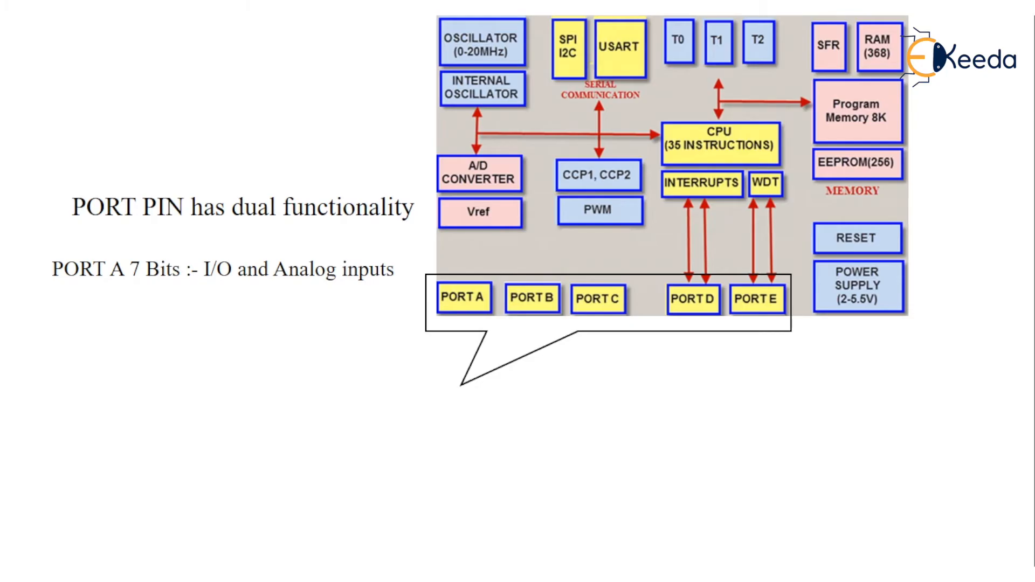
{"action": "type", "text": "PORT B 8 Bits :- I/O and Interrupts"}
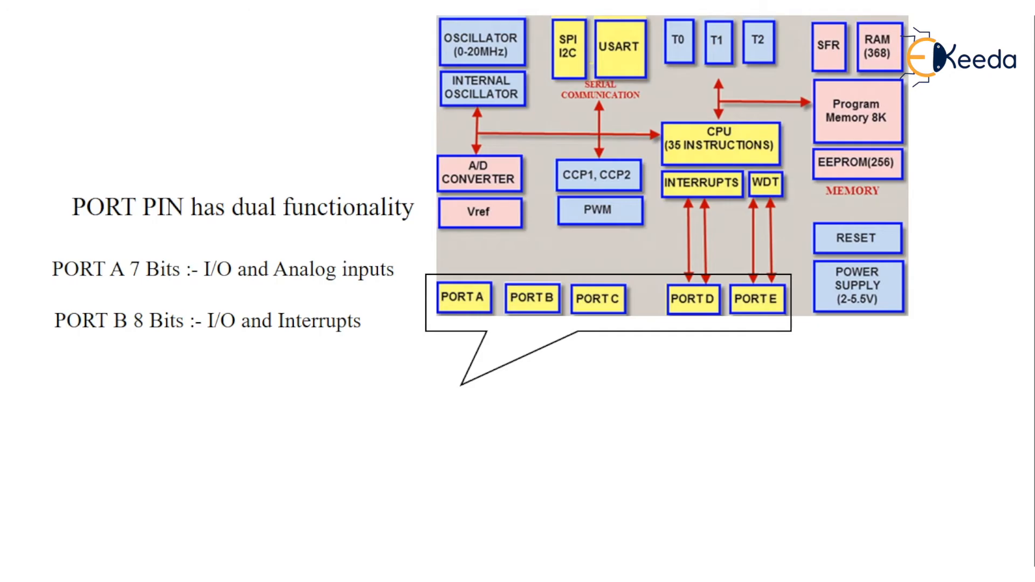
{"action": "type", "text": "PORT C 8 Bits :- I/O  and Communications PIN"}
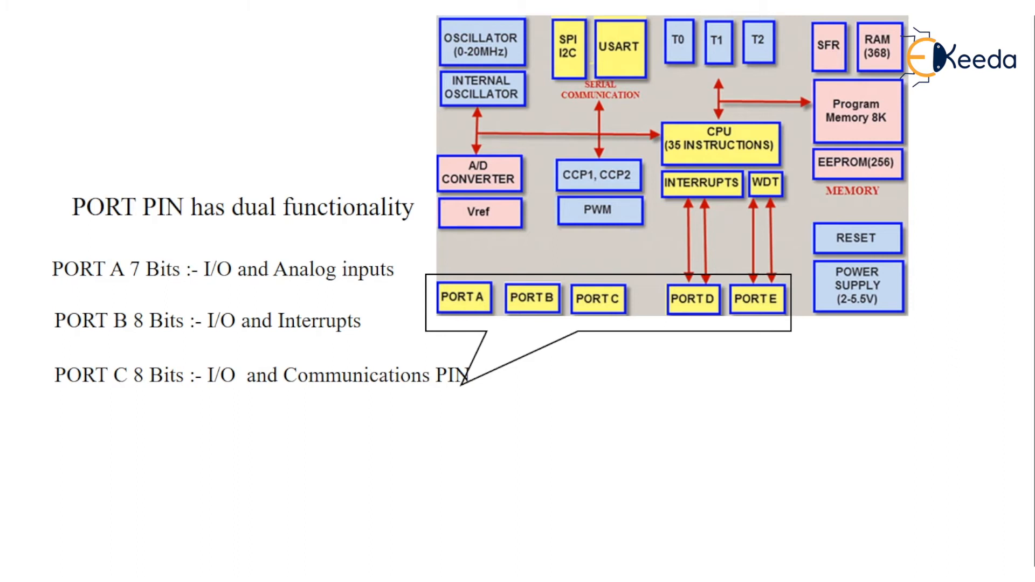
{"action": "type", "text": "PORT D 8 Bits :- I/O  and CCP module"}
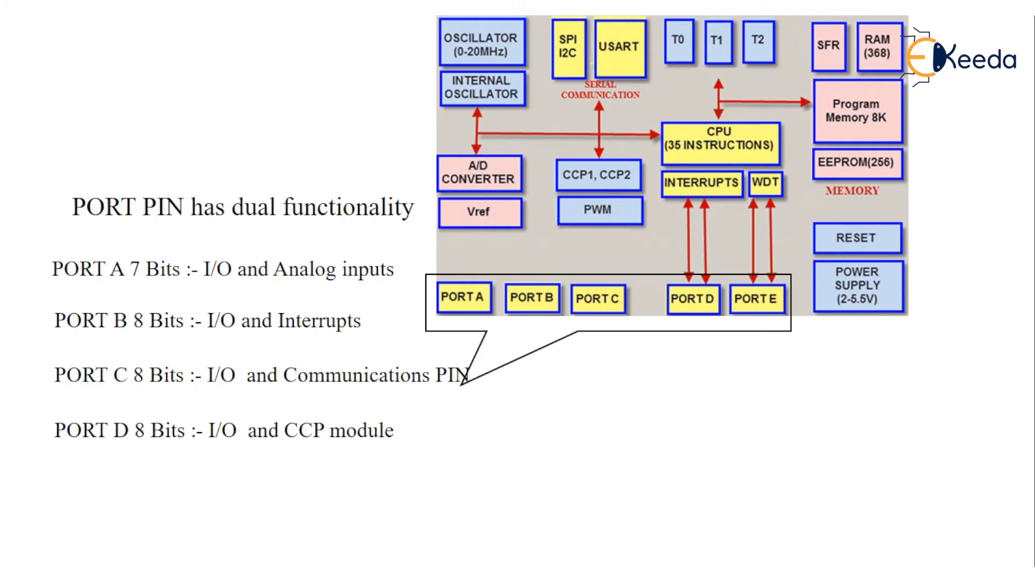